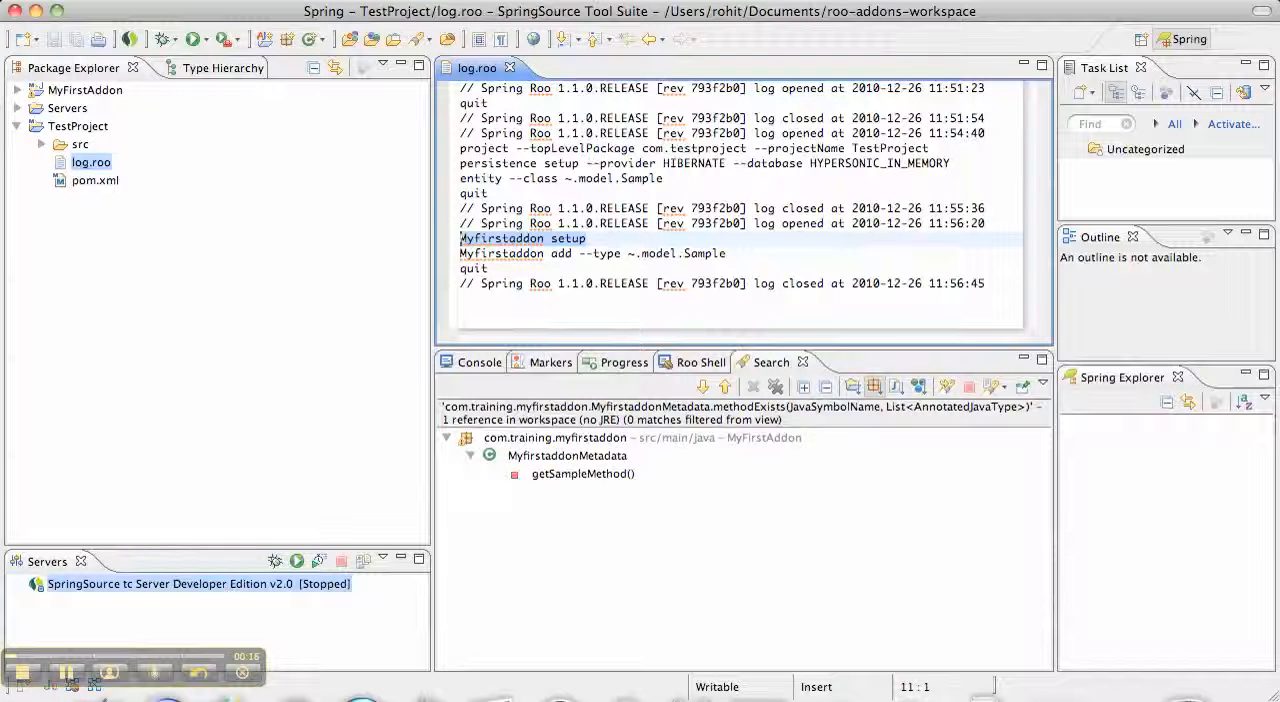
mouse_move(214, 249)
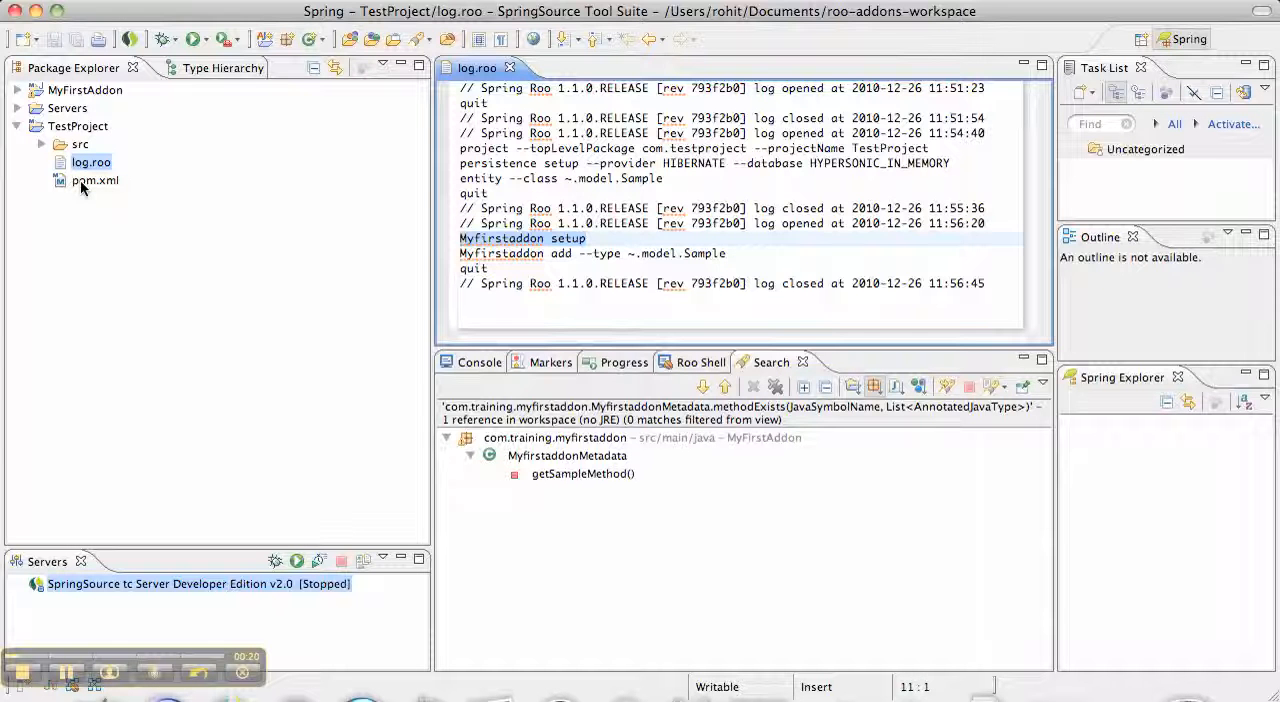
Locate the spring-batch dependencies in TestProject's pom.xml source, then return to log.roo
double_click(95, 180)
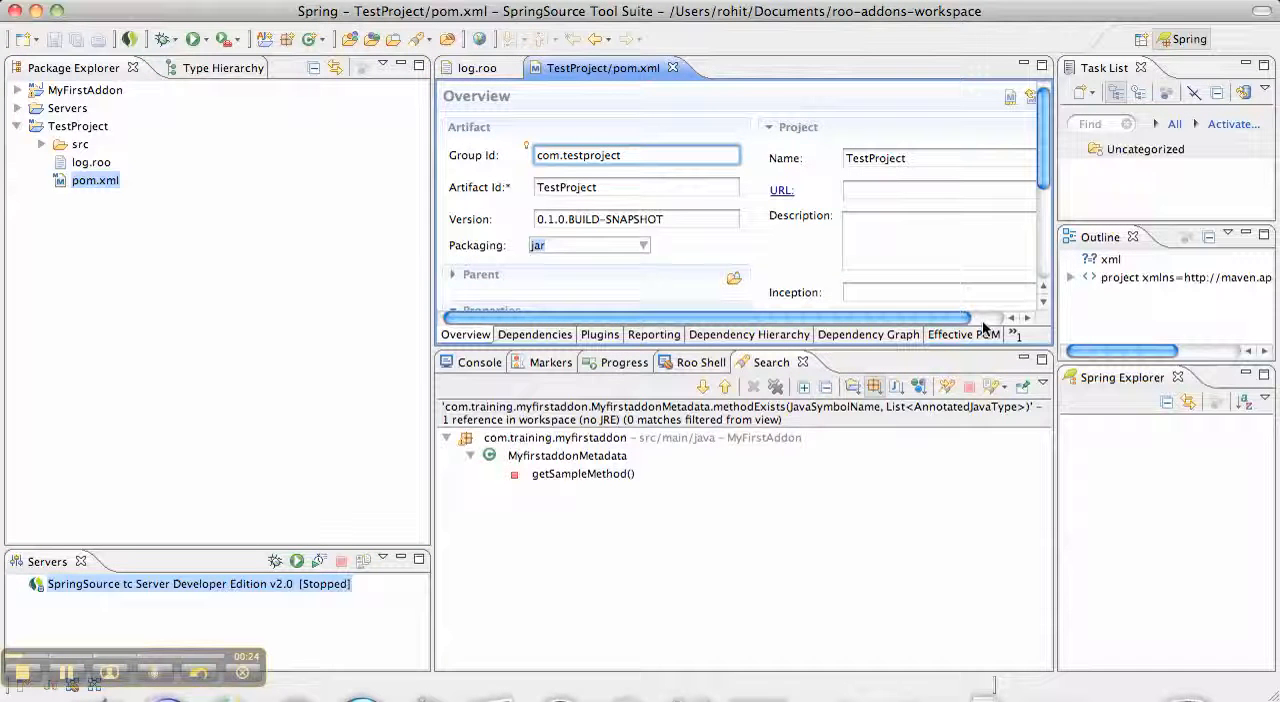
click(973, 334)
text(ba)
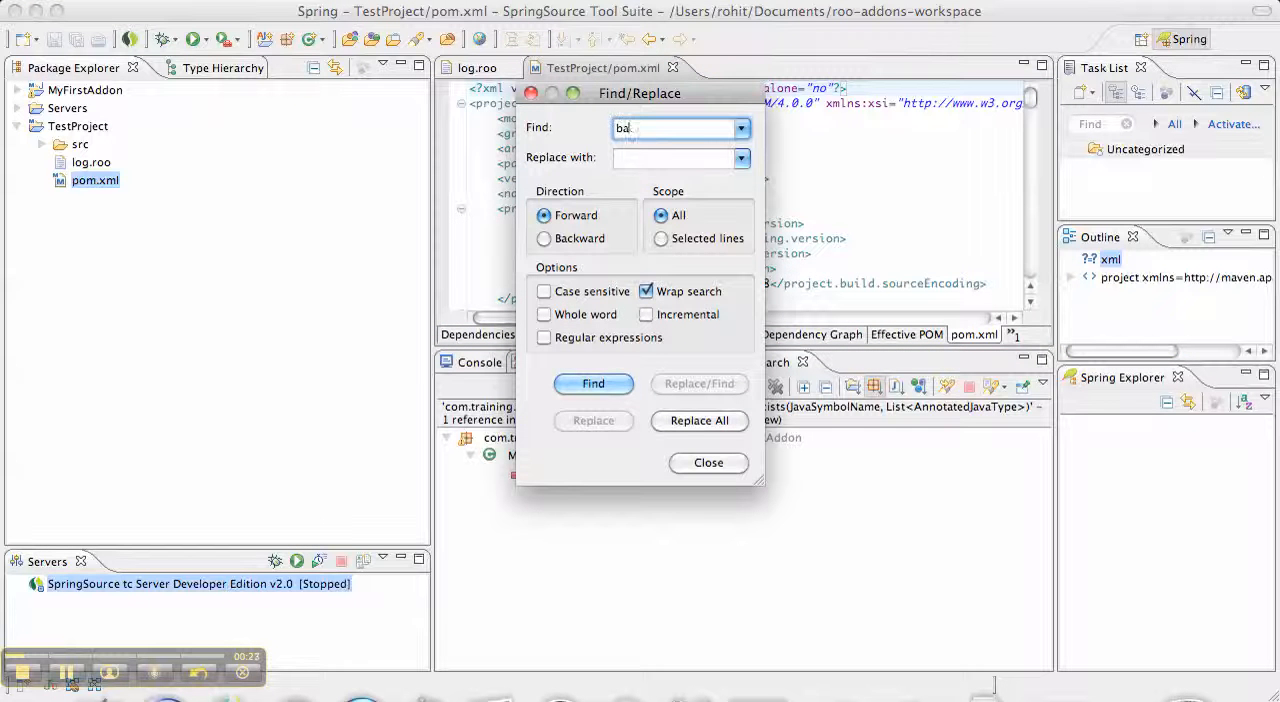
click(593, 383)
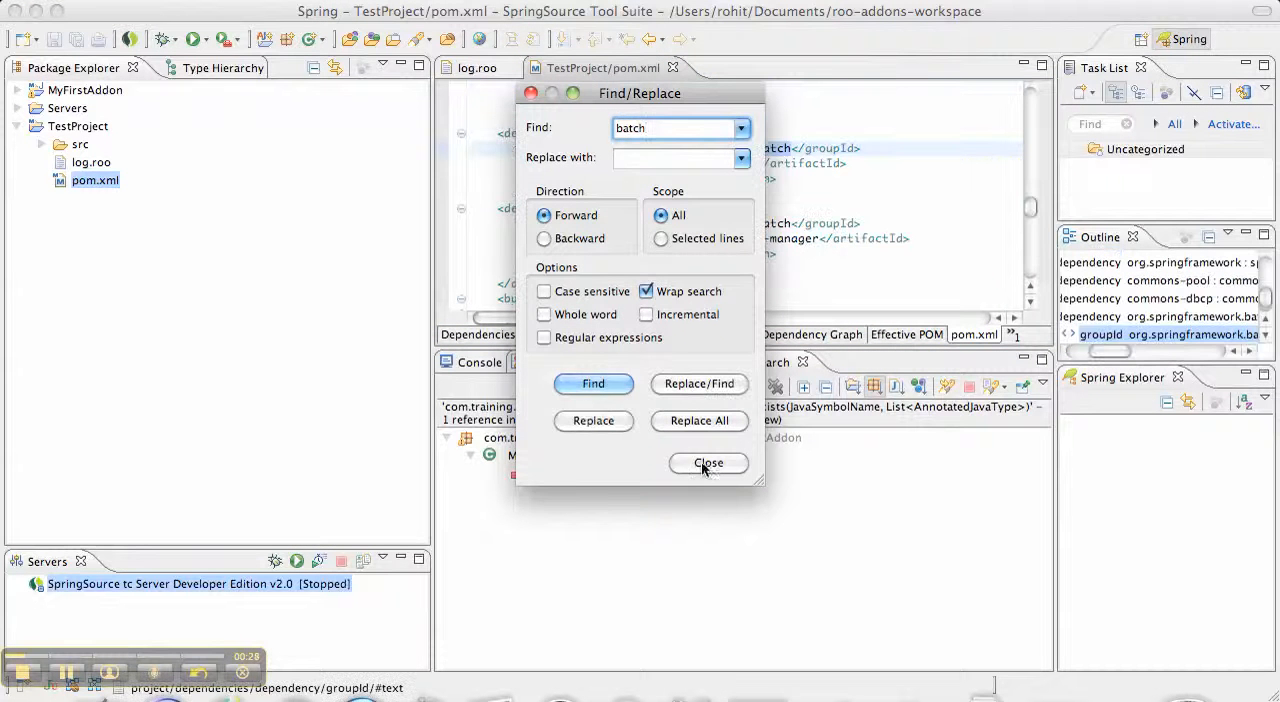
click(708, 463)
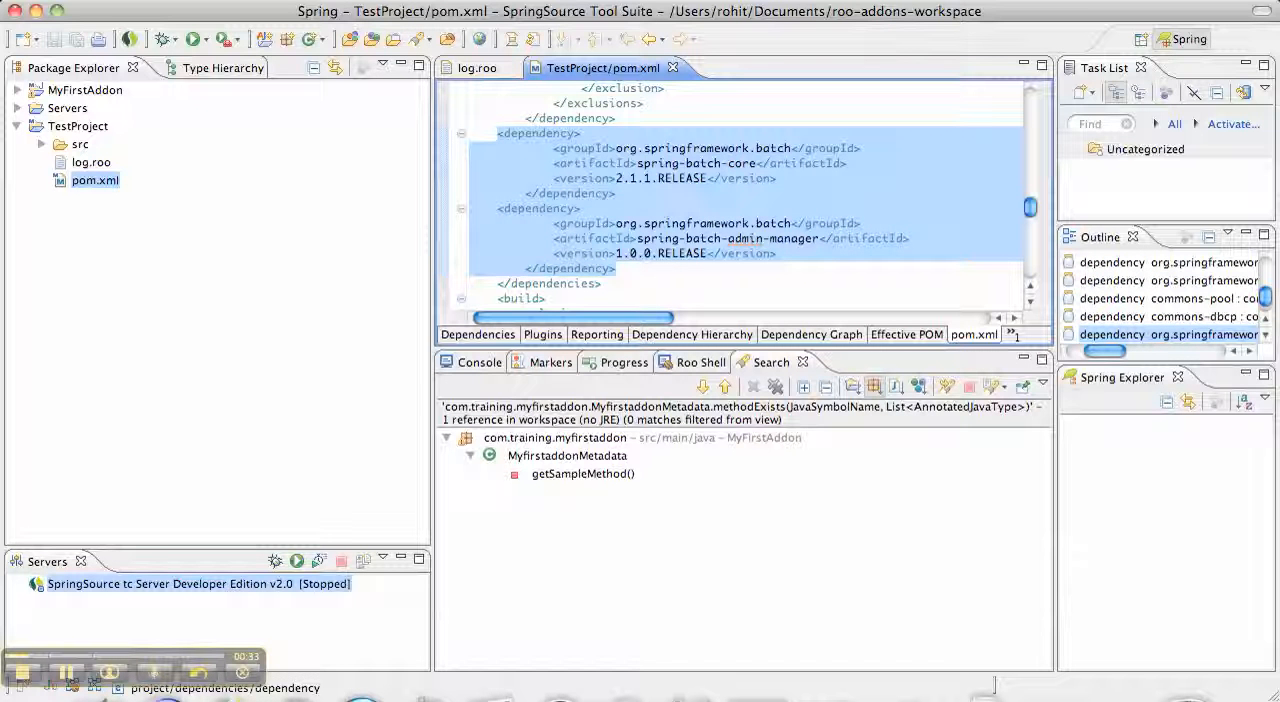
click(477, 67)
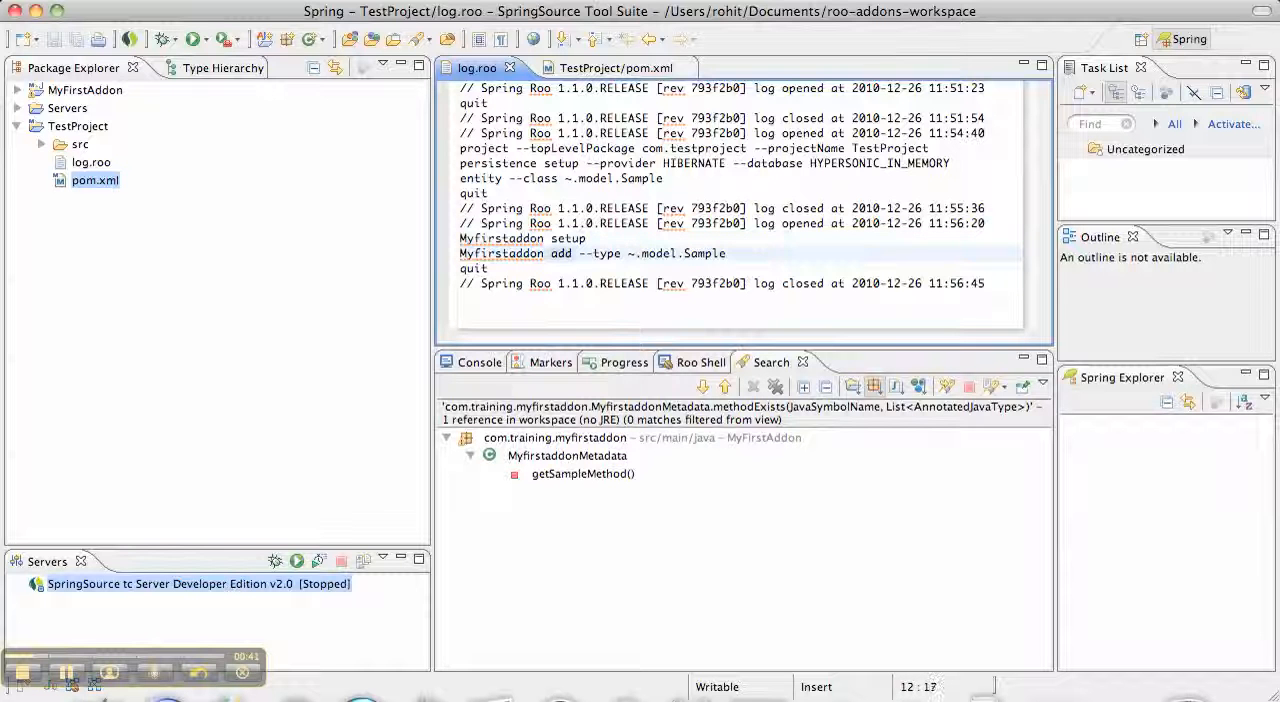
Mark 'add' in the Roo log and expand src/main/java/com down to the model package
double_click(561, 253)
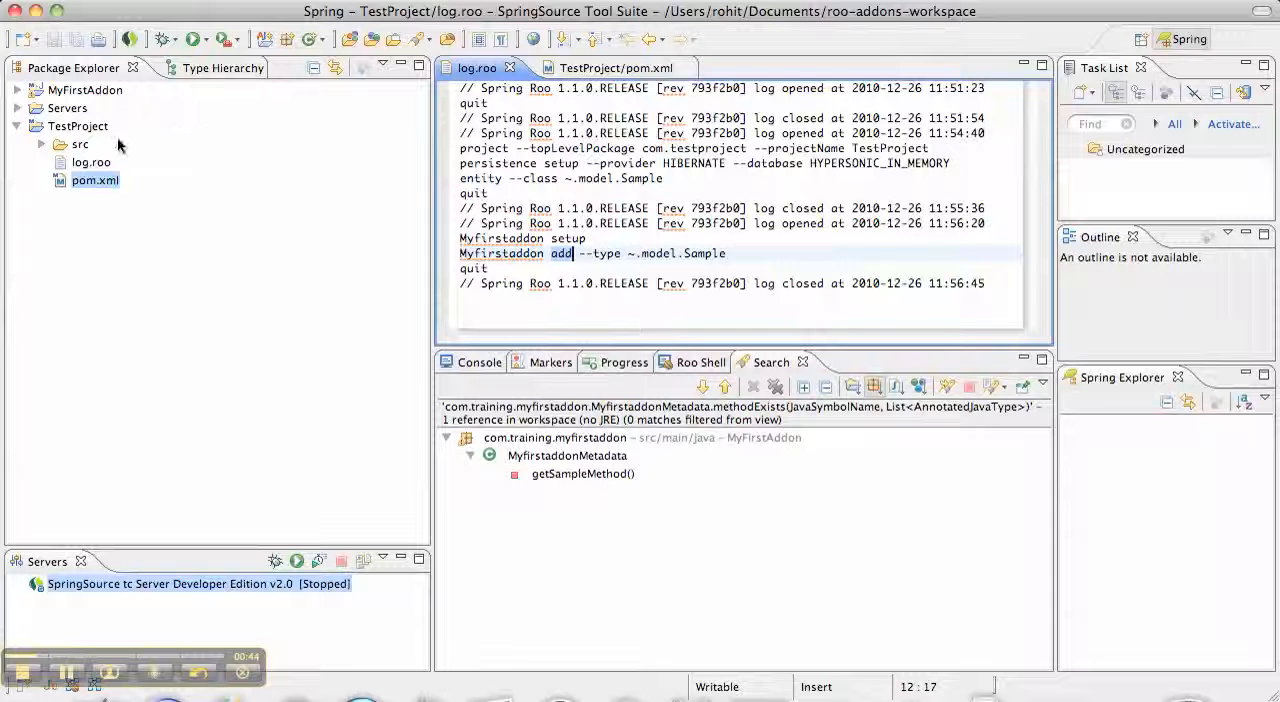
click(39, 144)
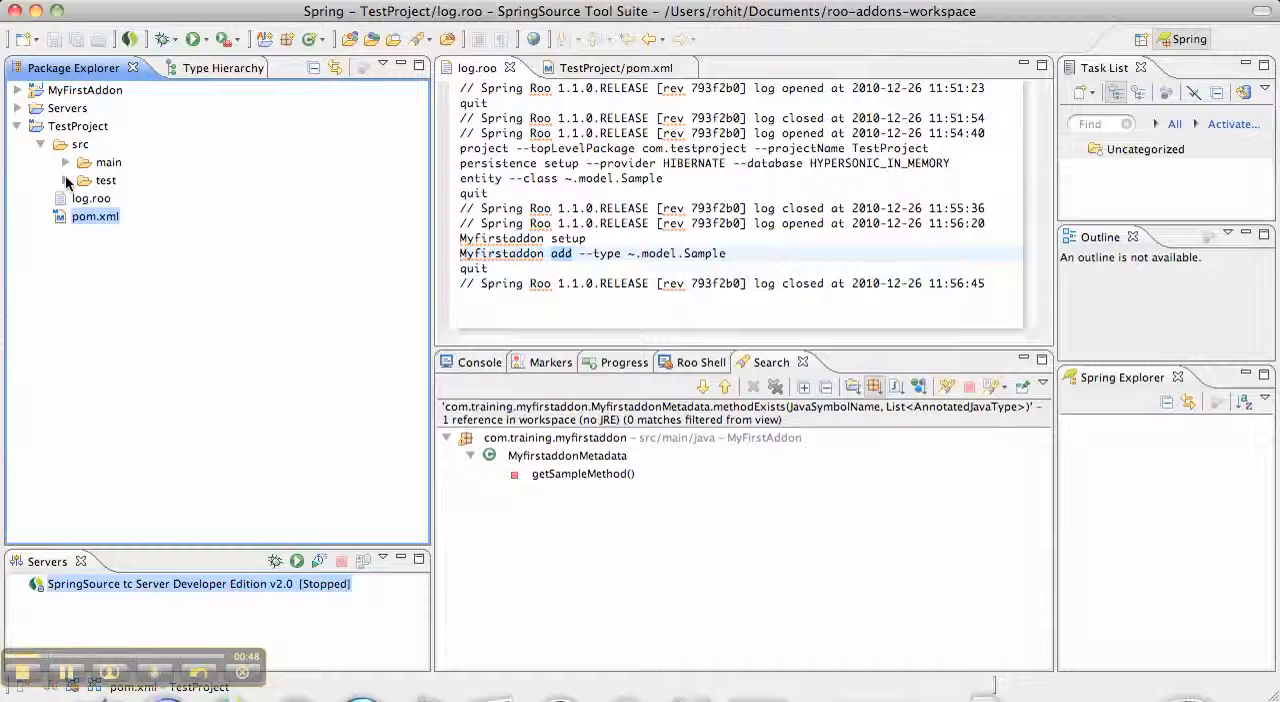
click(65, 162)
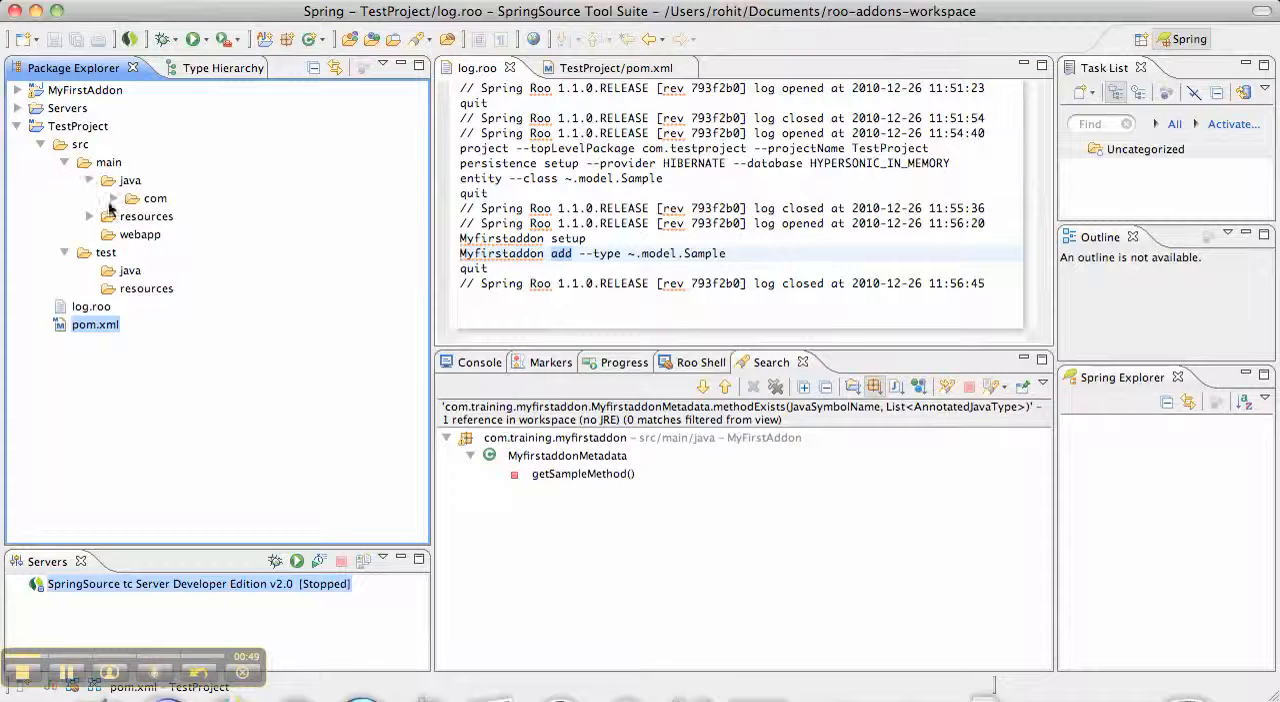
click(114, 198)
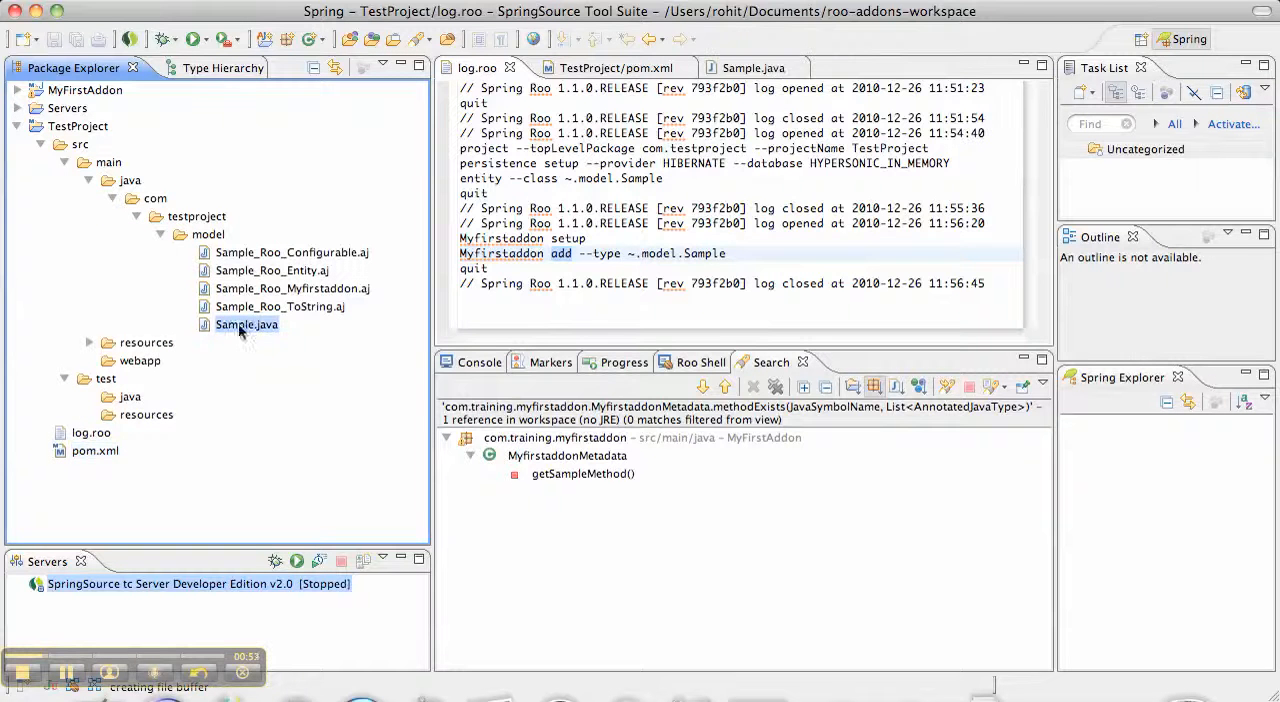
View Sample.java and its Sample_Roo_Myfirstaddon.aj aspect with sampleField and sampleMethod printing Hello World
double_click(246, 324)
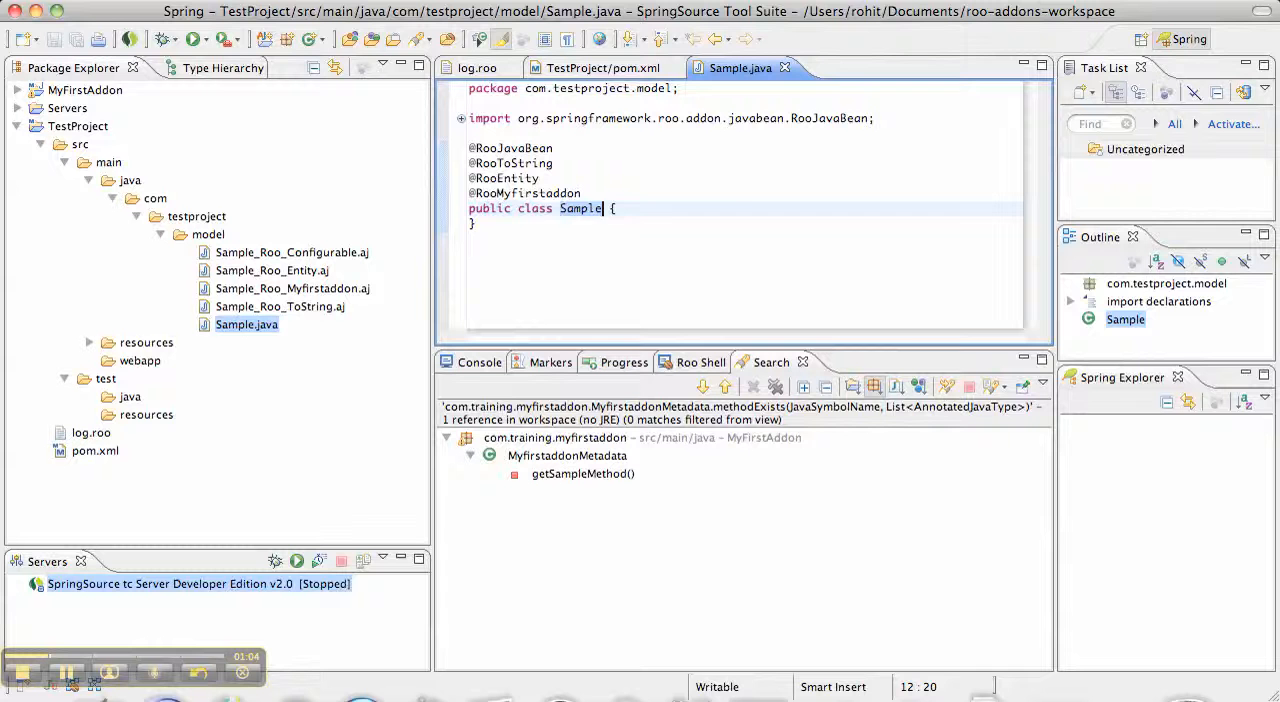
double_click(292, 288)
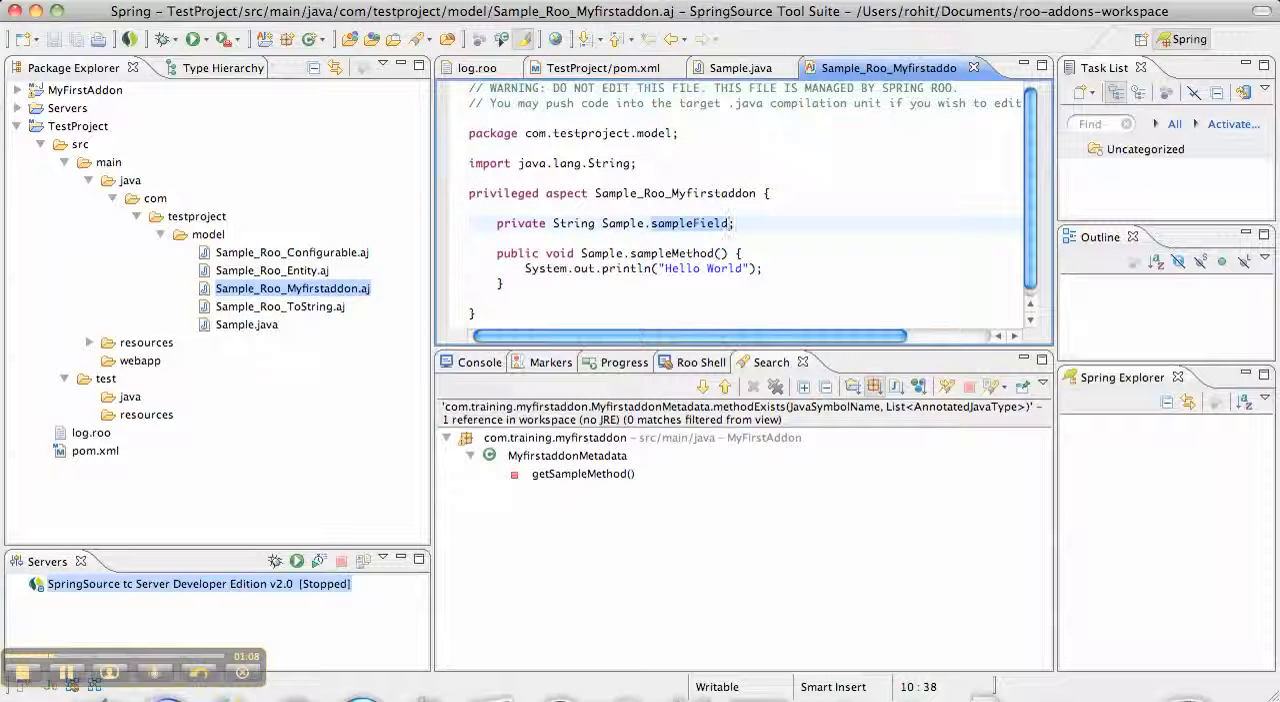
click(731, 223)
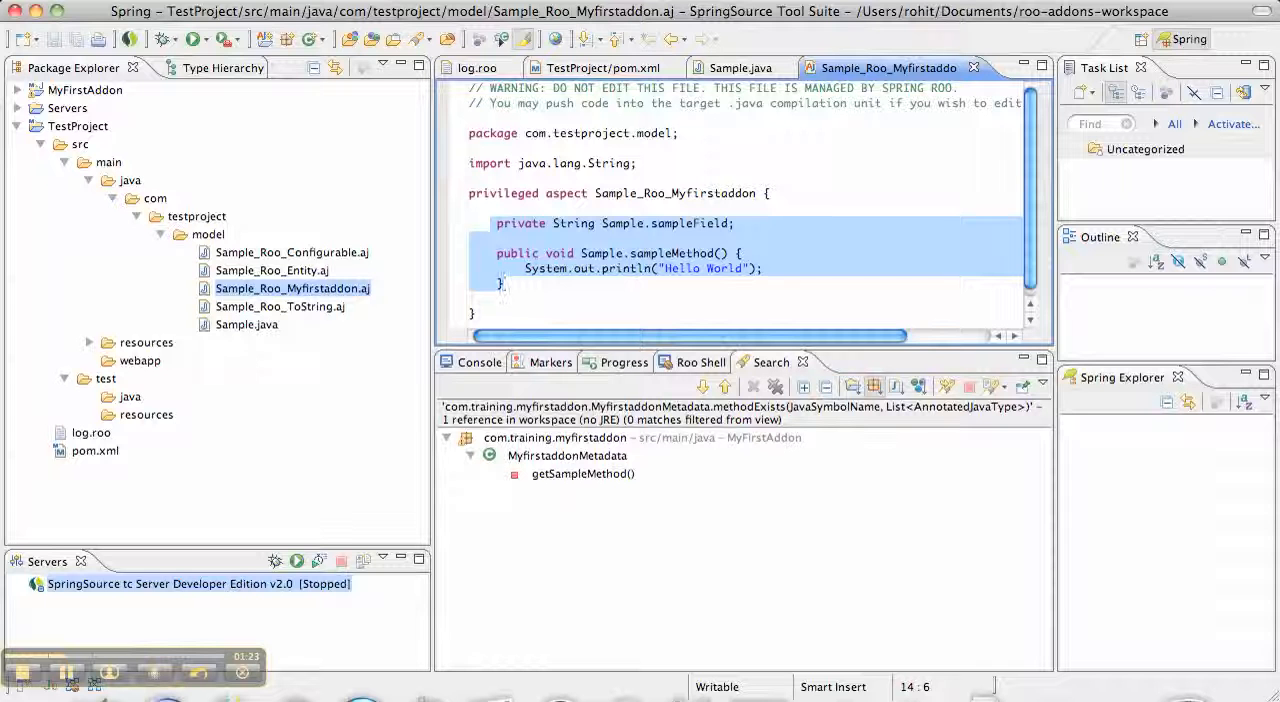
Close all editors, collapse TestProject and expand MyFirstAddon's com.training.myfirstaddon package
right_click(888, 67)
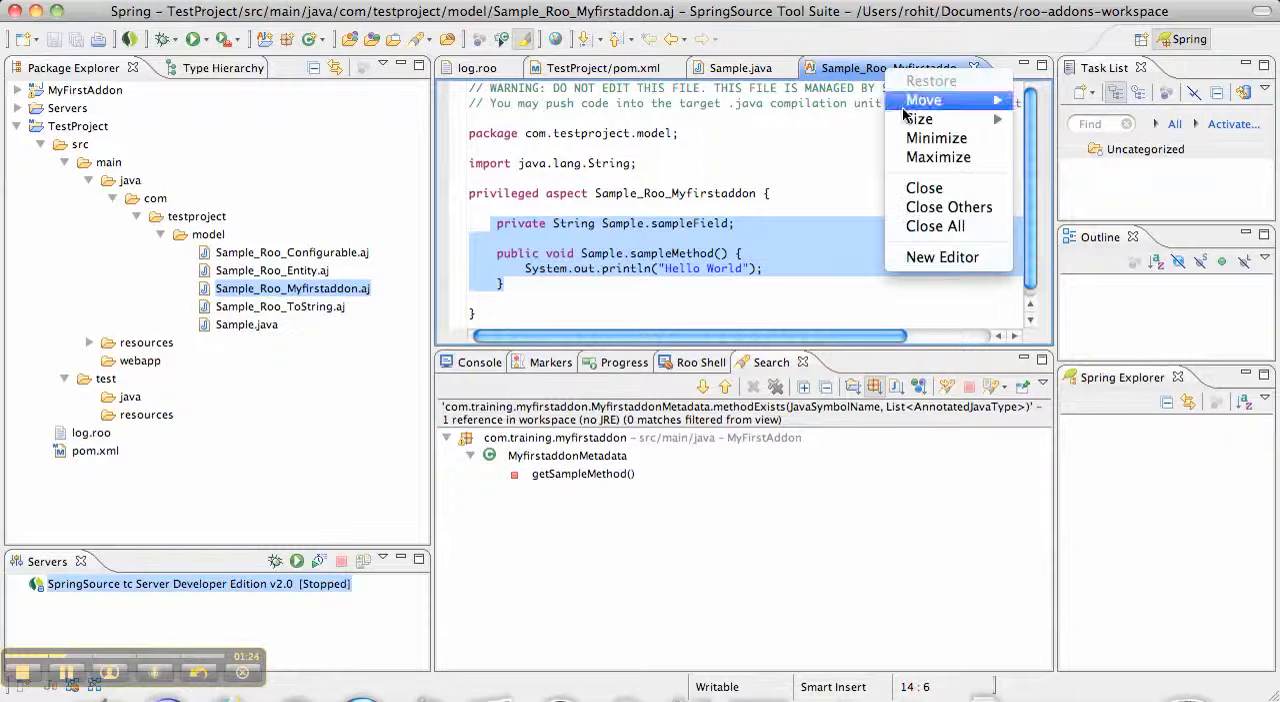
click(935, 226)
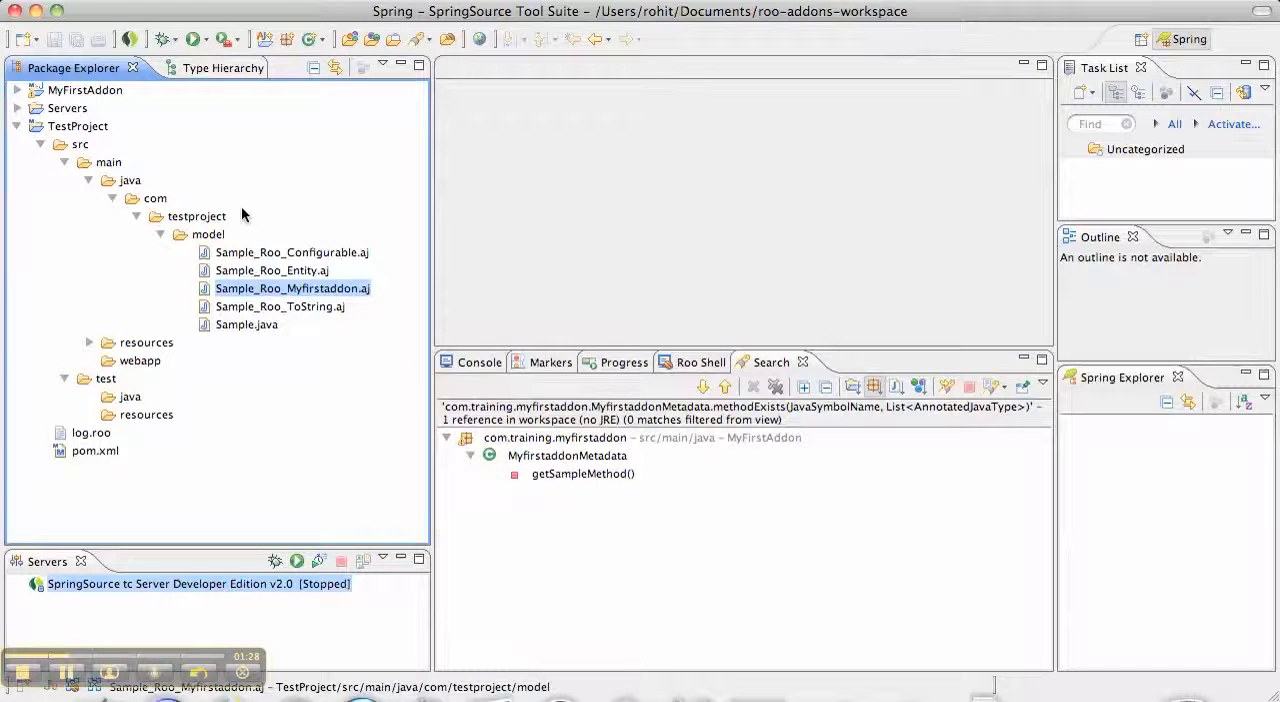
click(17, 126)
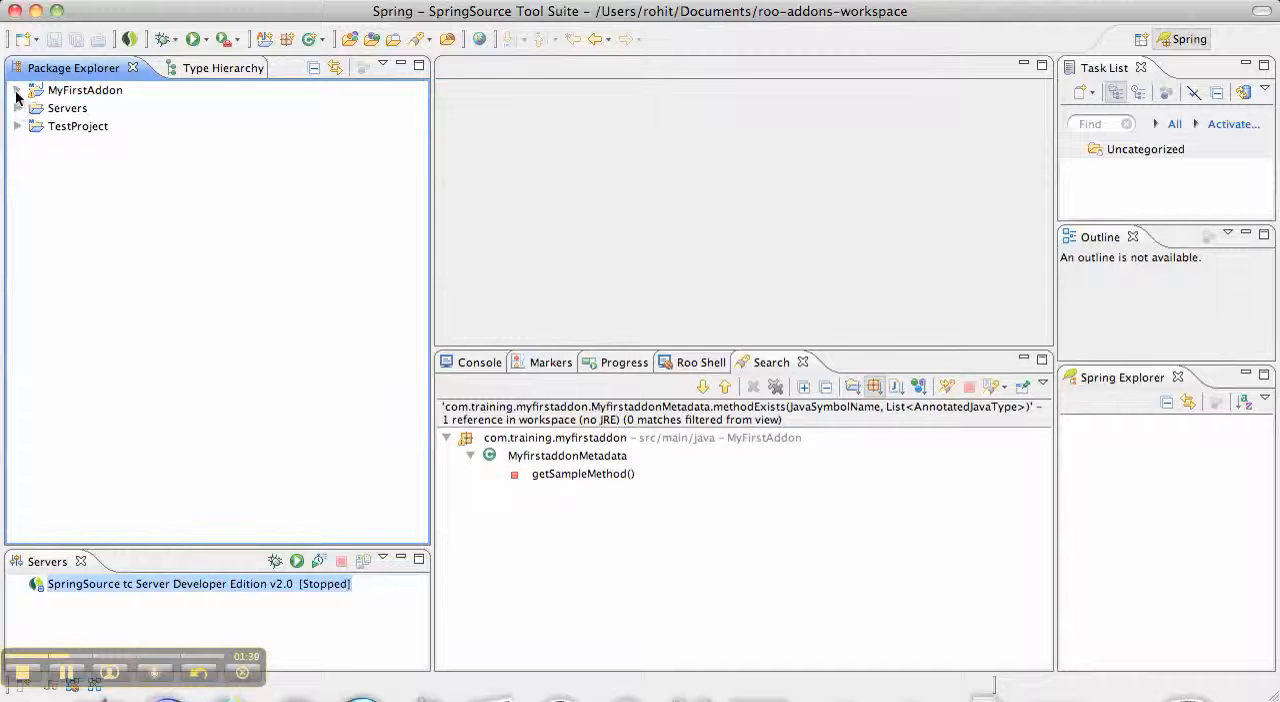
click(17, 90)
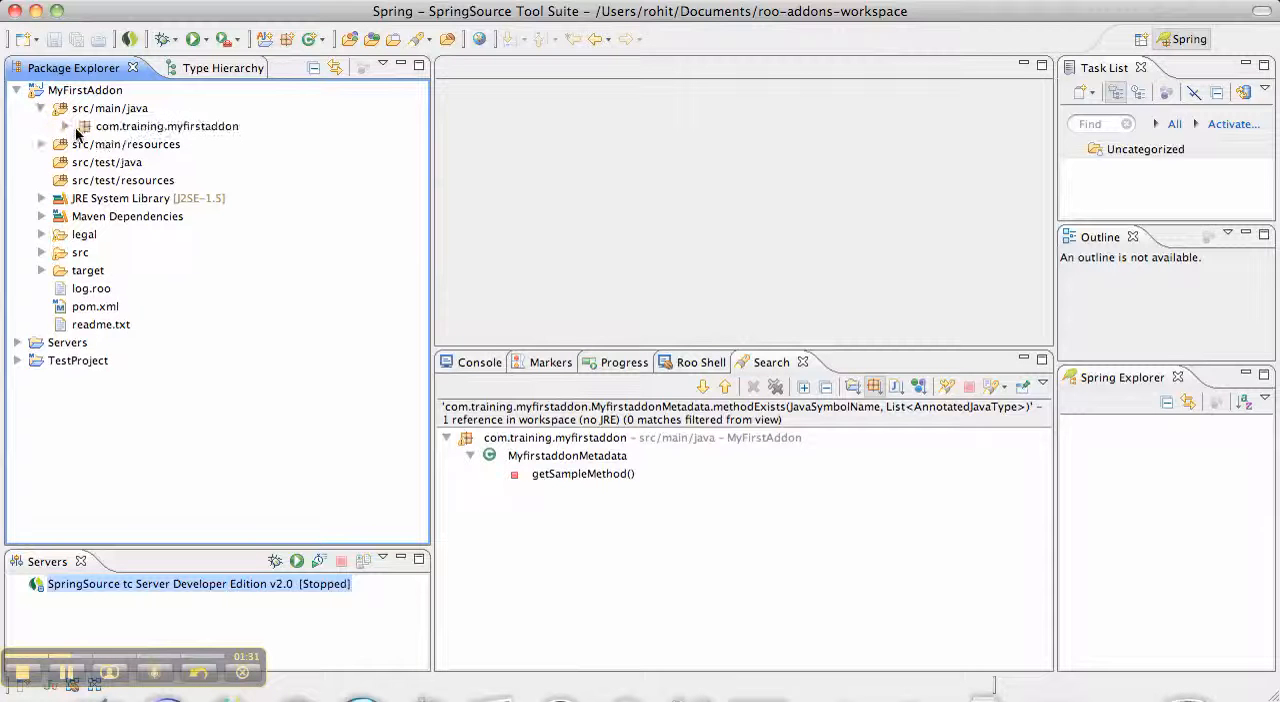
click(65, 126)
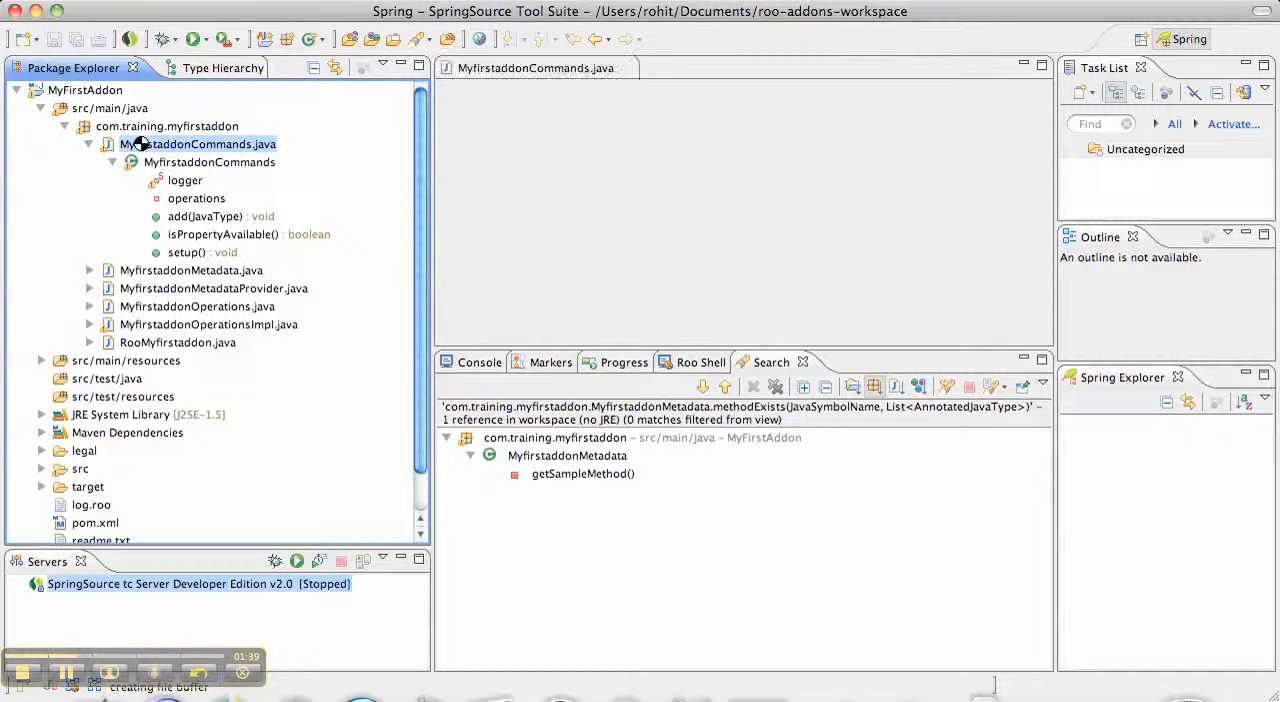
View MyfirstaddonCommands.java's add and setup command methods with their annotations
double_click(198, 143)
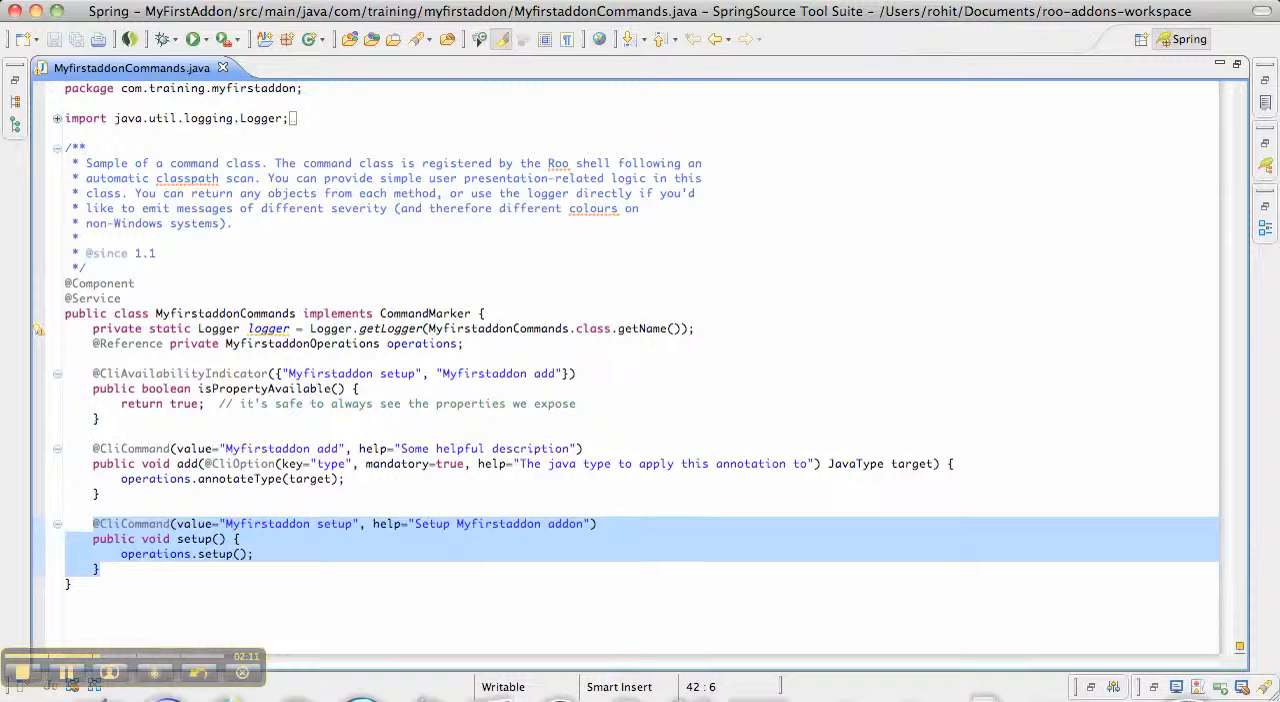
click(256, 478)
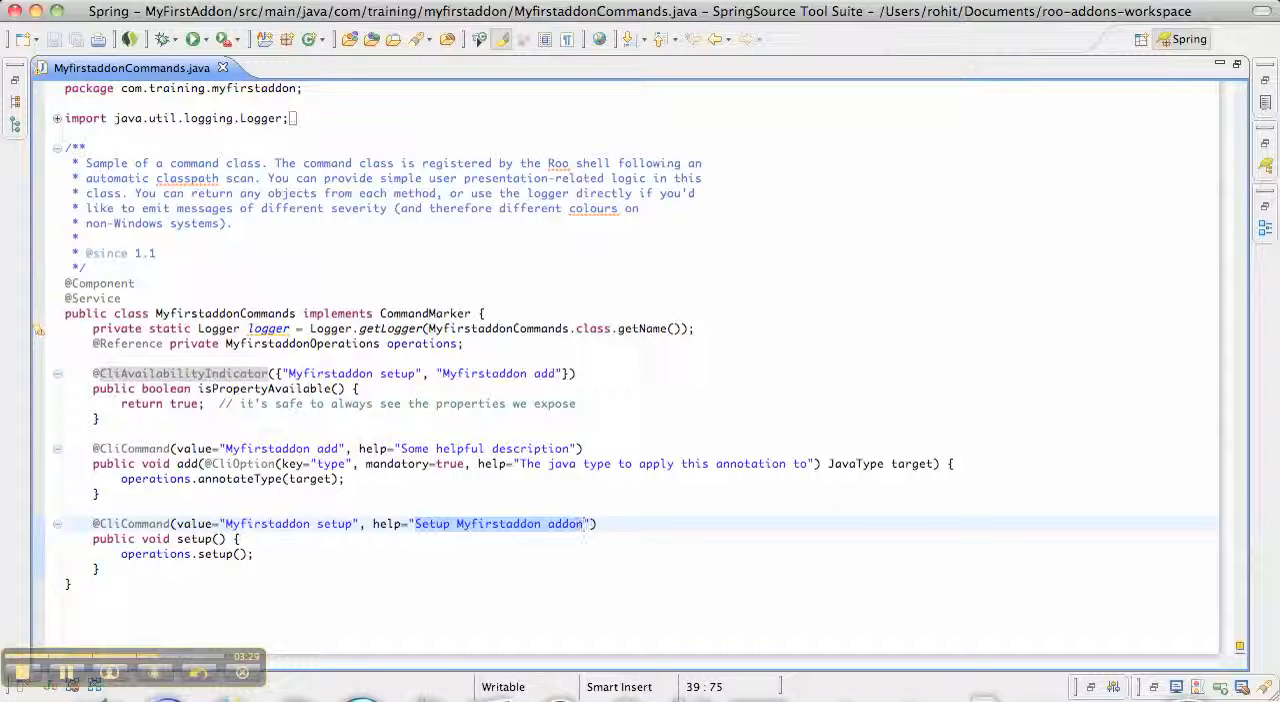
click(156, 554)
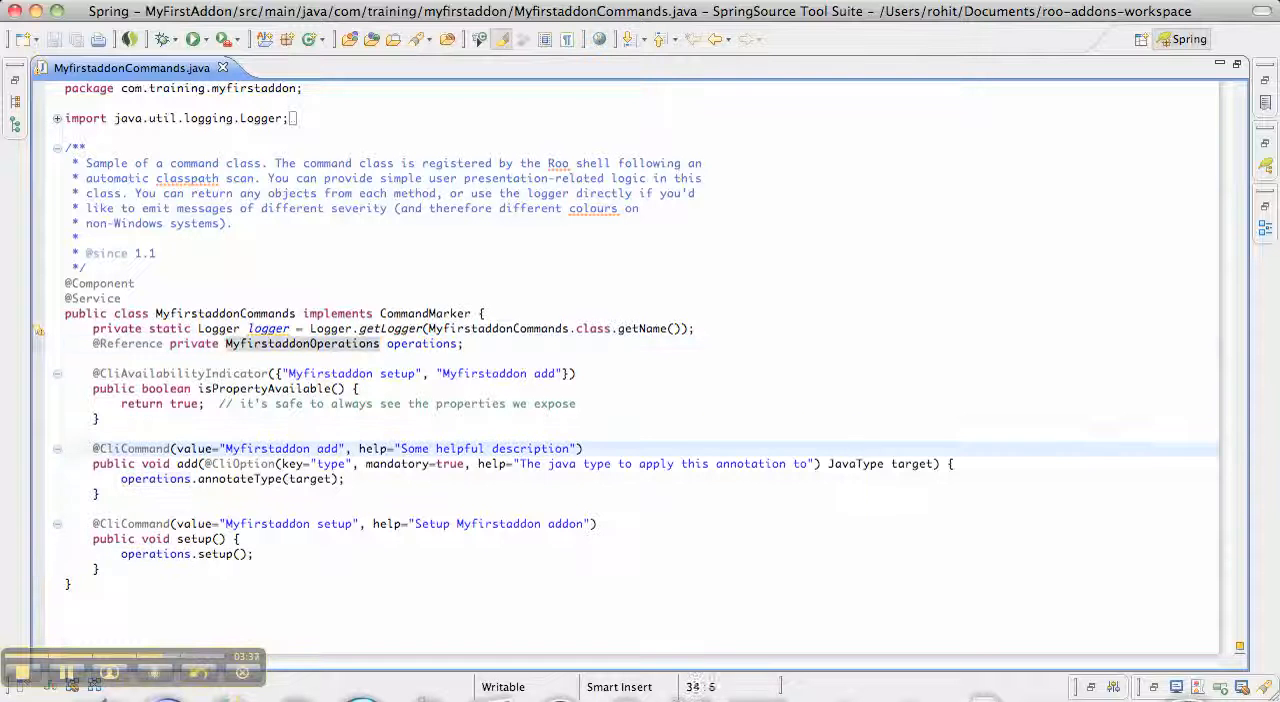
drag(92, 448, 97, 493)
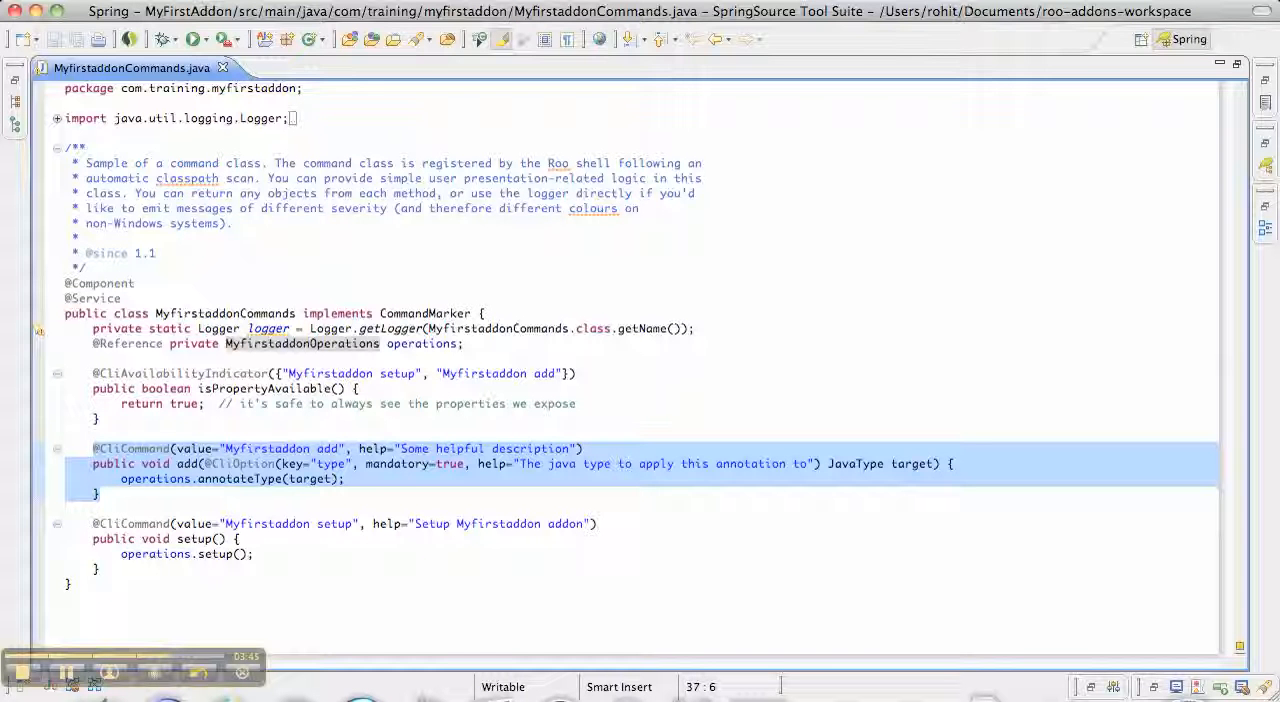
double_click(334, 463)
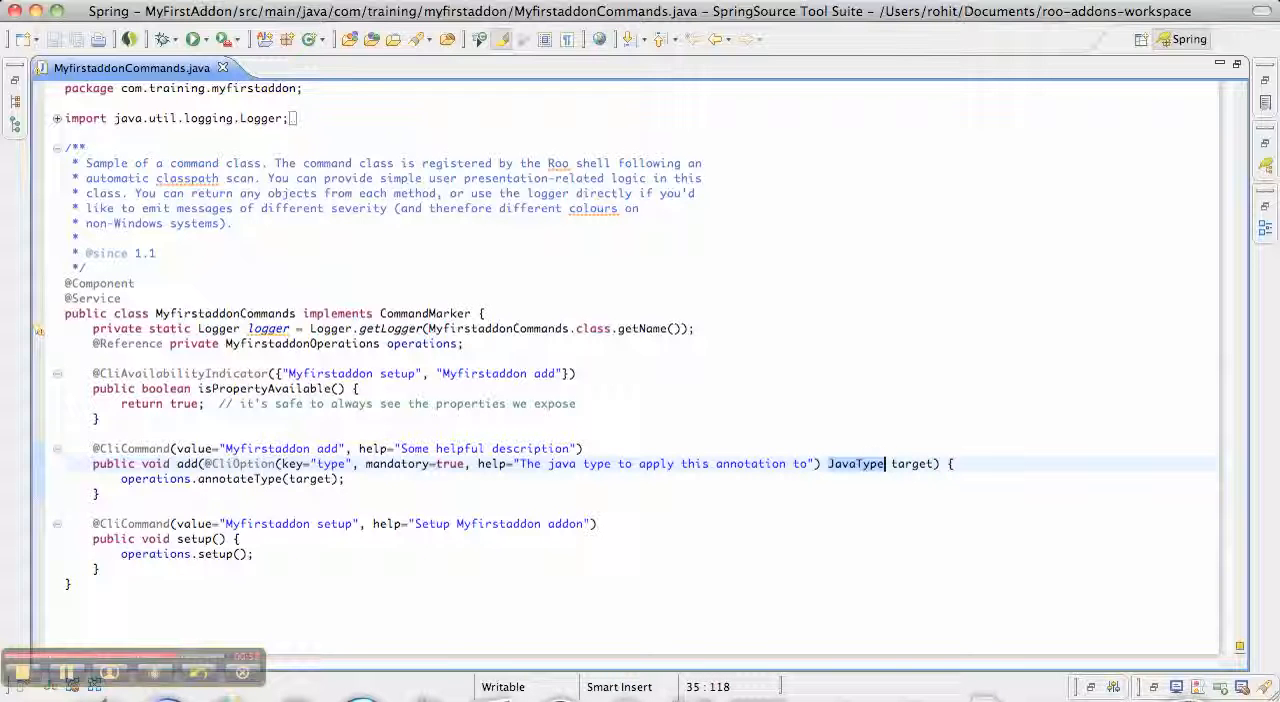
click(300, 343)
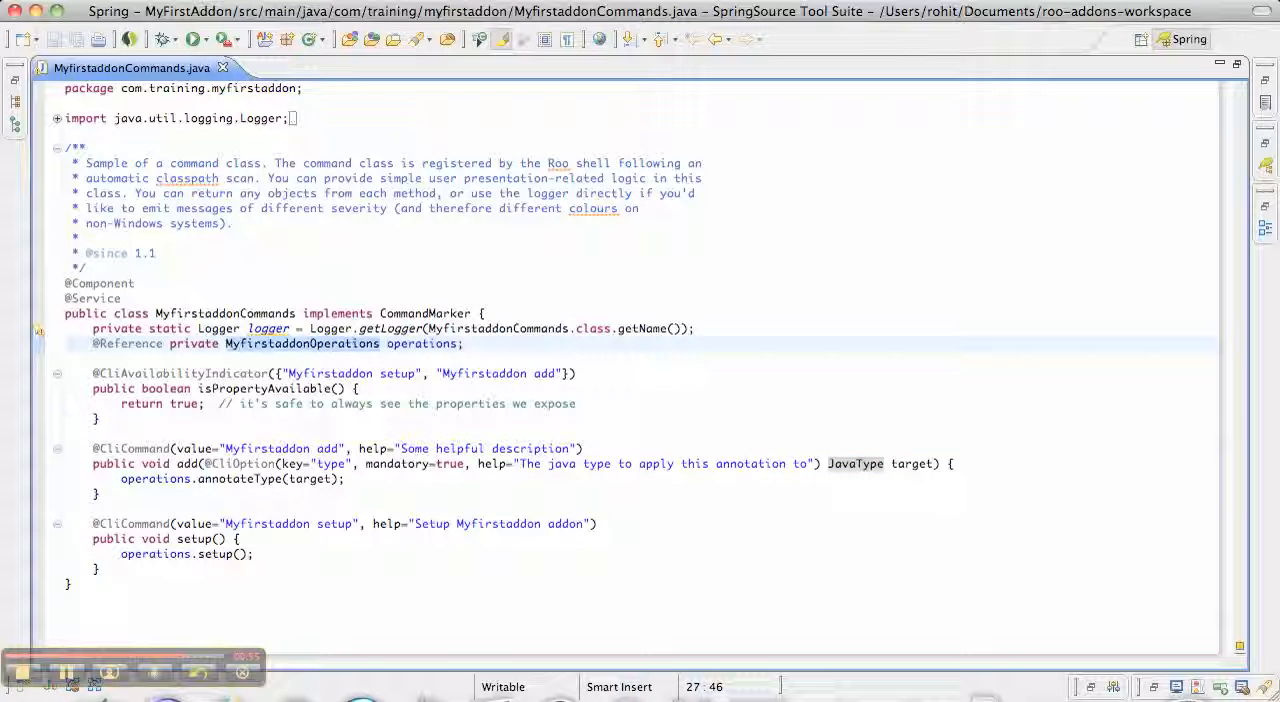
click(383, 343)
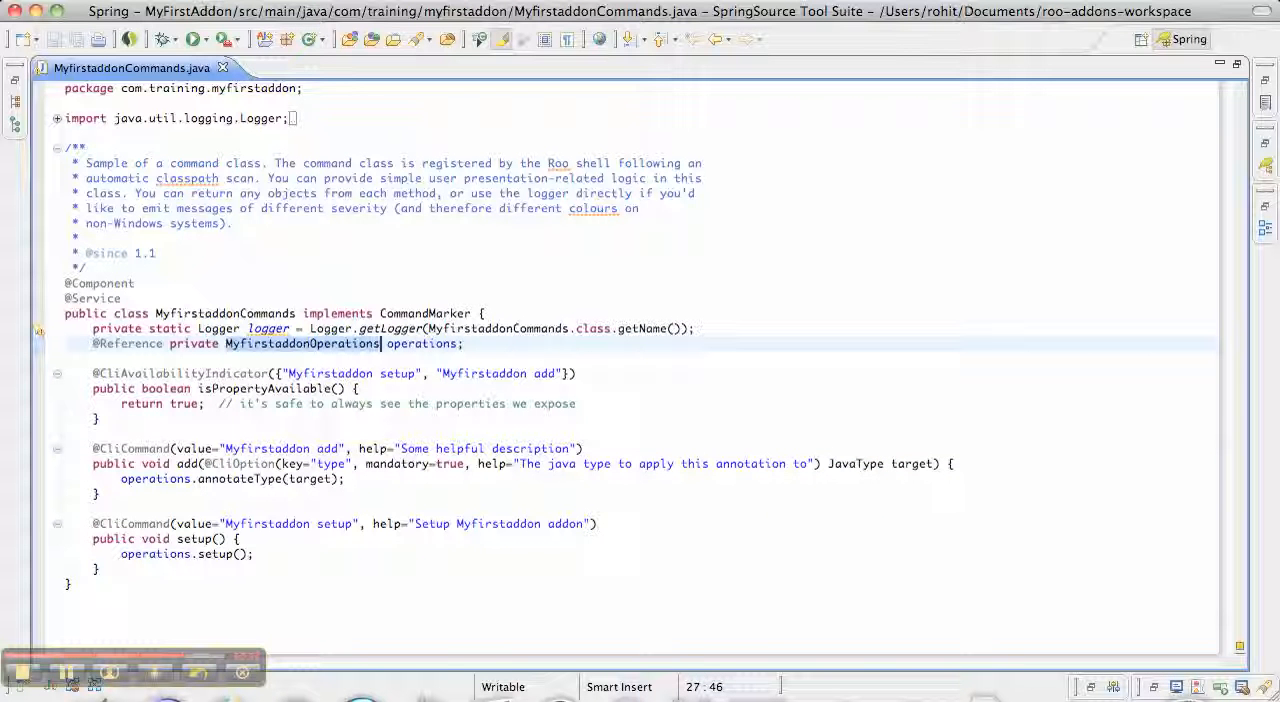